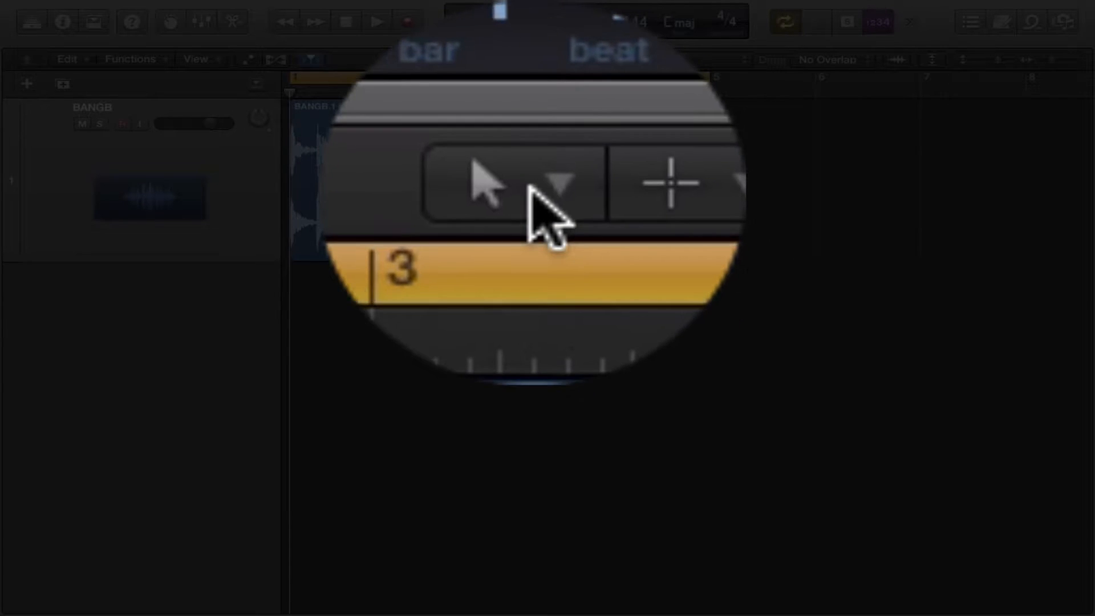
Step: Assign the Fade Tool as the Command-click alternate editing tool in the Tracks toolbar
click(534, 59)
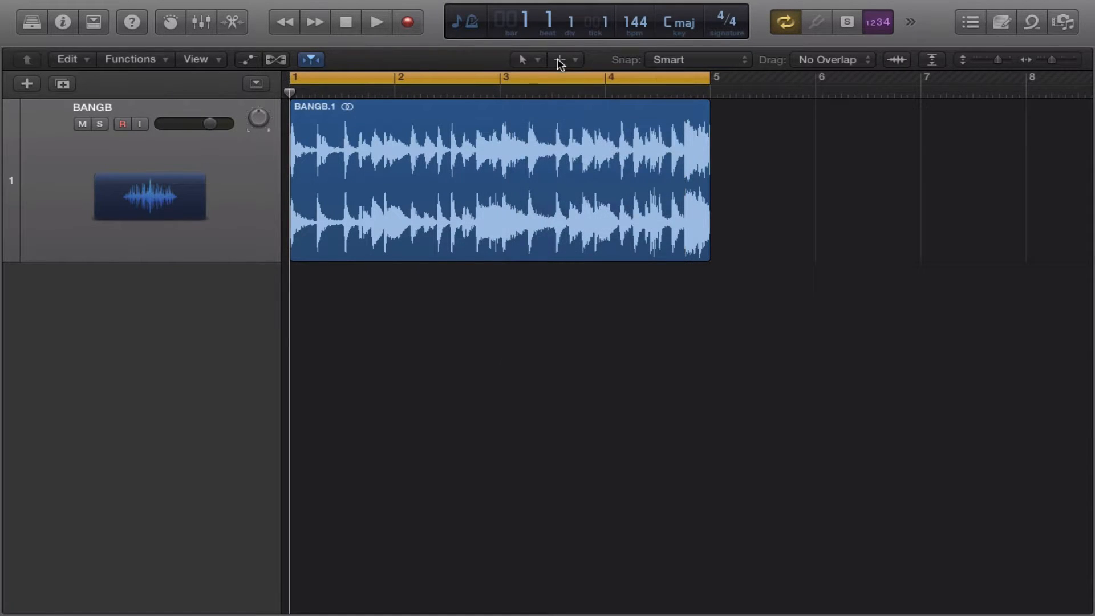
click(573, 59)
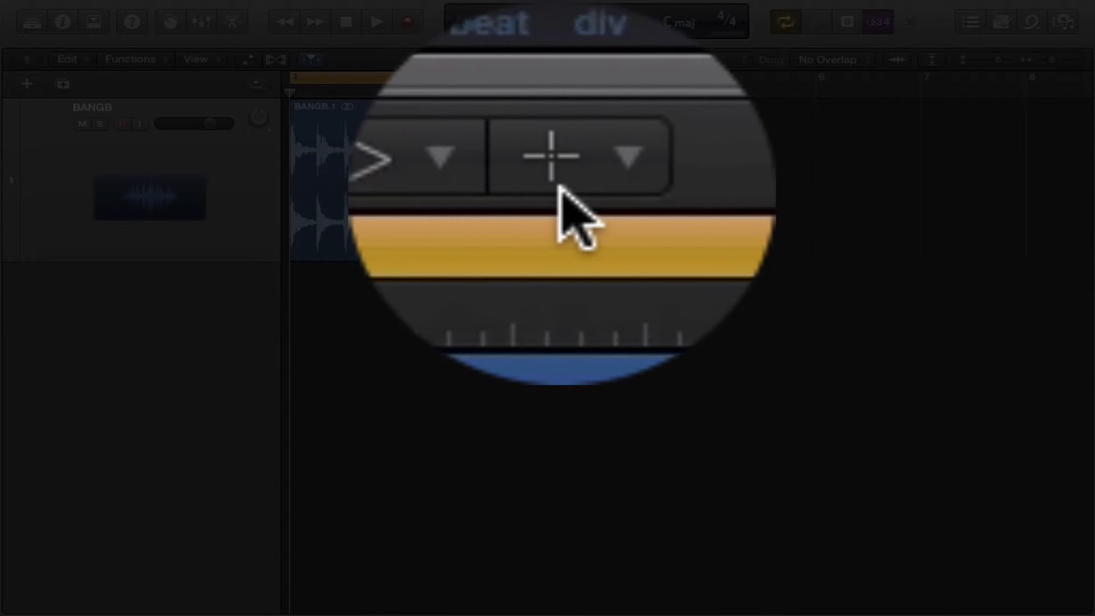
click(564, 59)
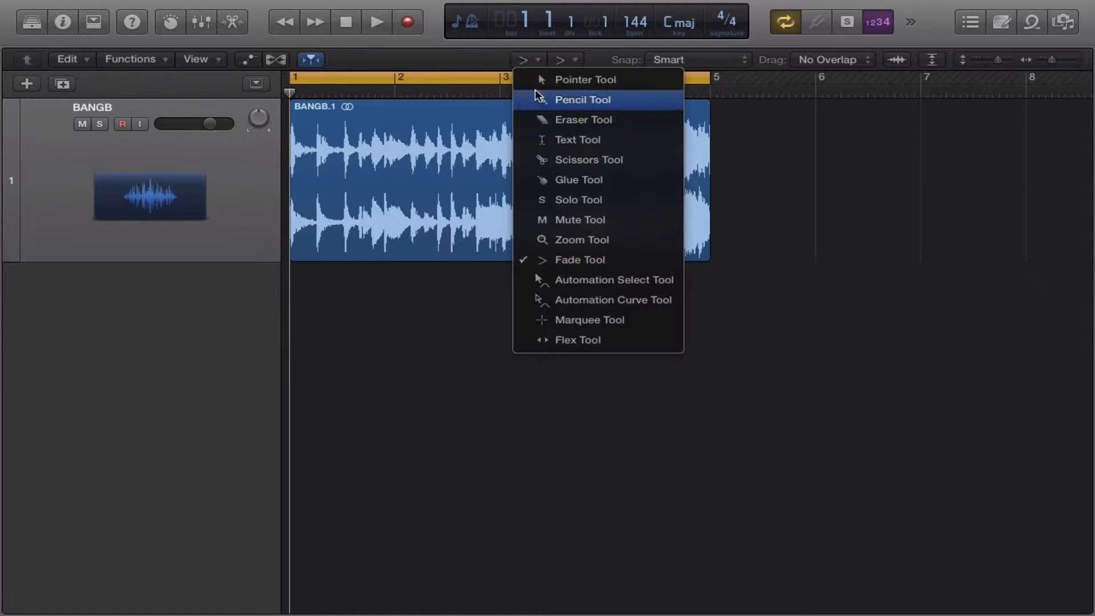
click(586, 79)
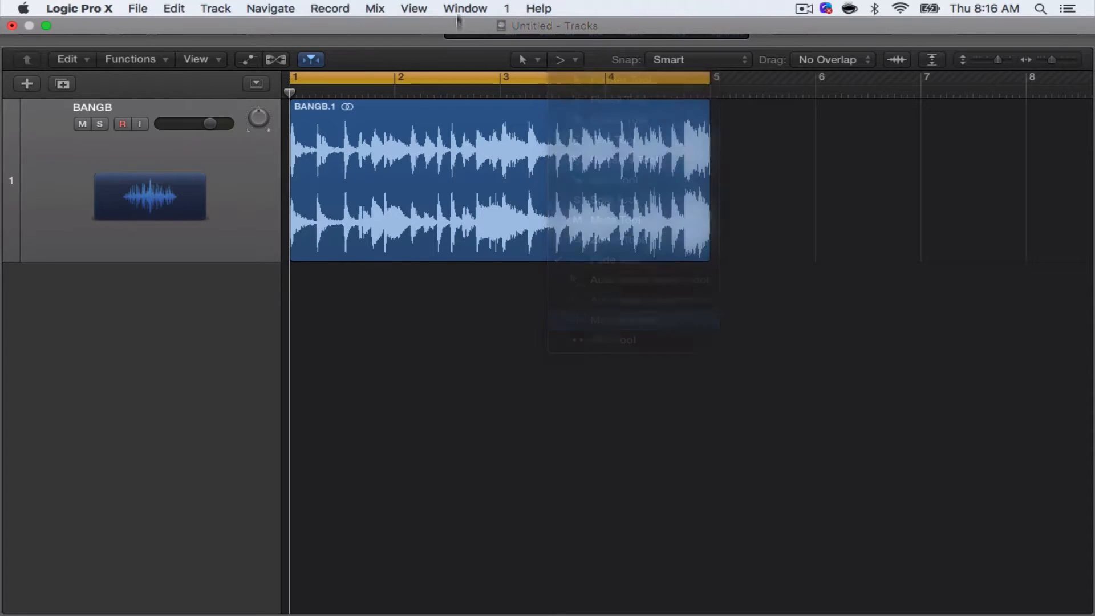
Step: Bring up the Left-click tool menu to change the main editing tool
click(529, 59)
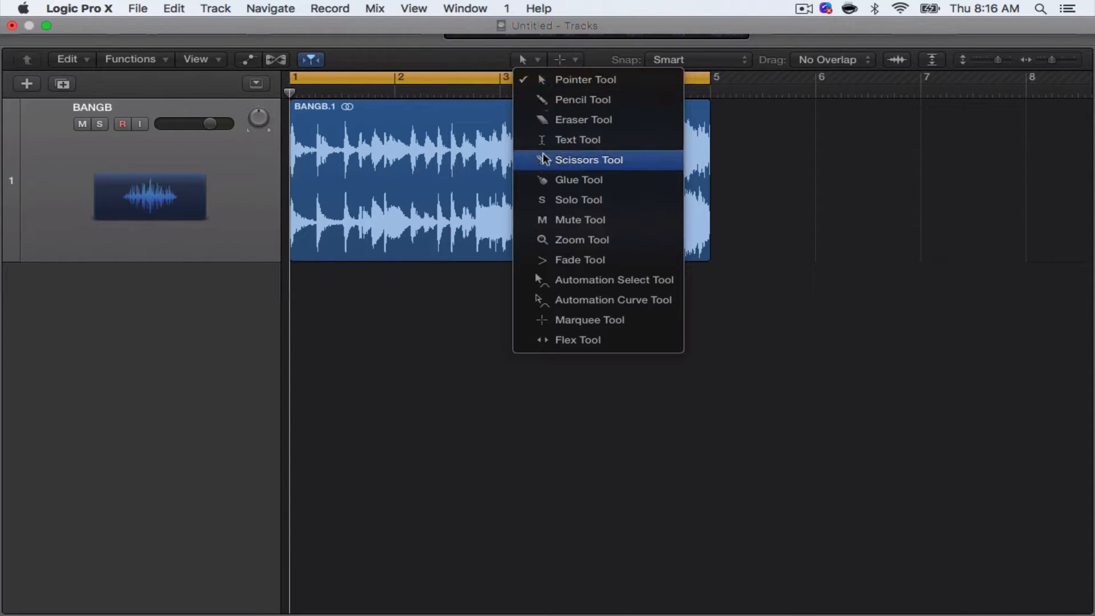
mouse_move(580, 260)
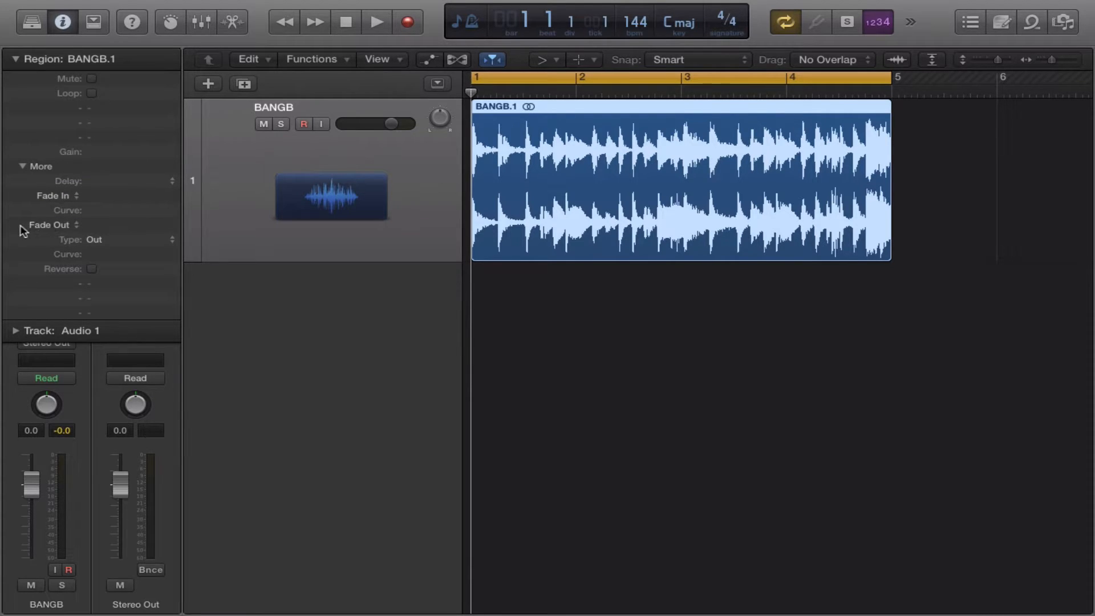
click(53, 225)
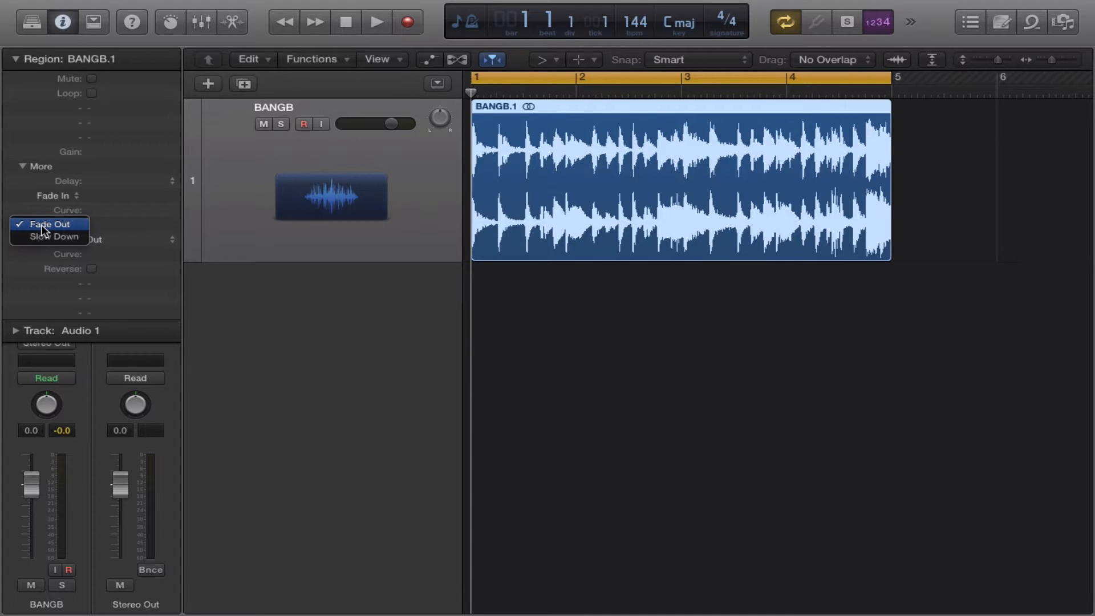
click(49, 225)
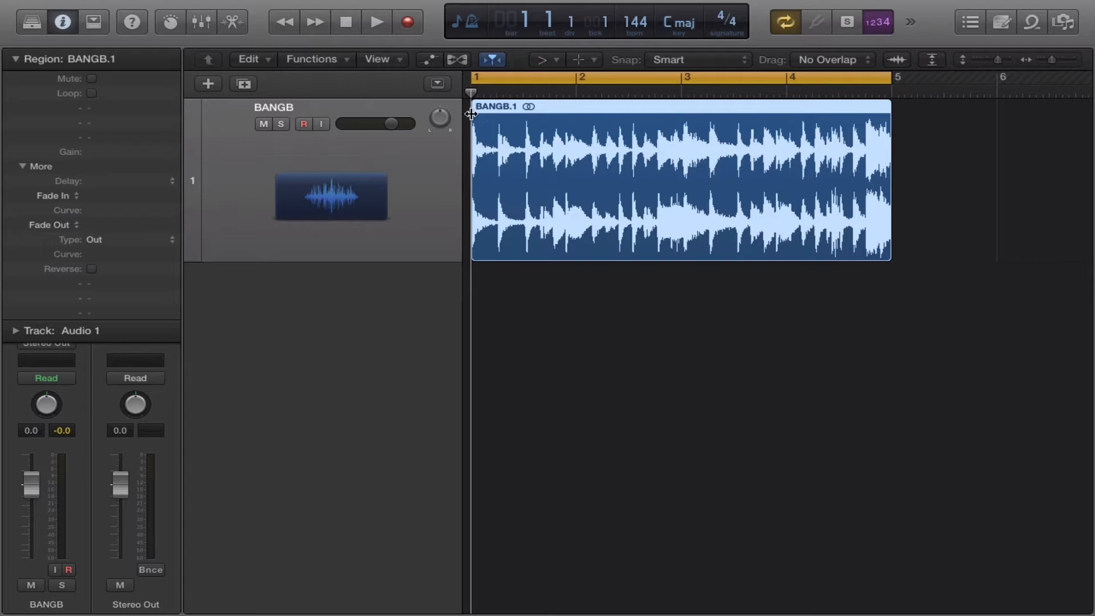
drag(473, 115, 504, 122)
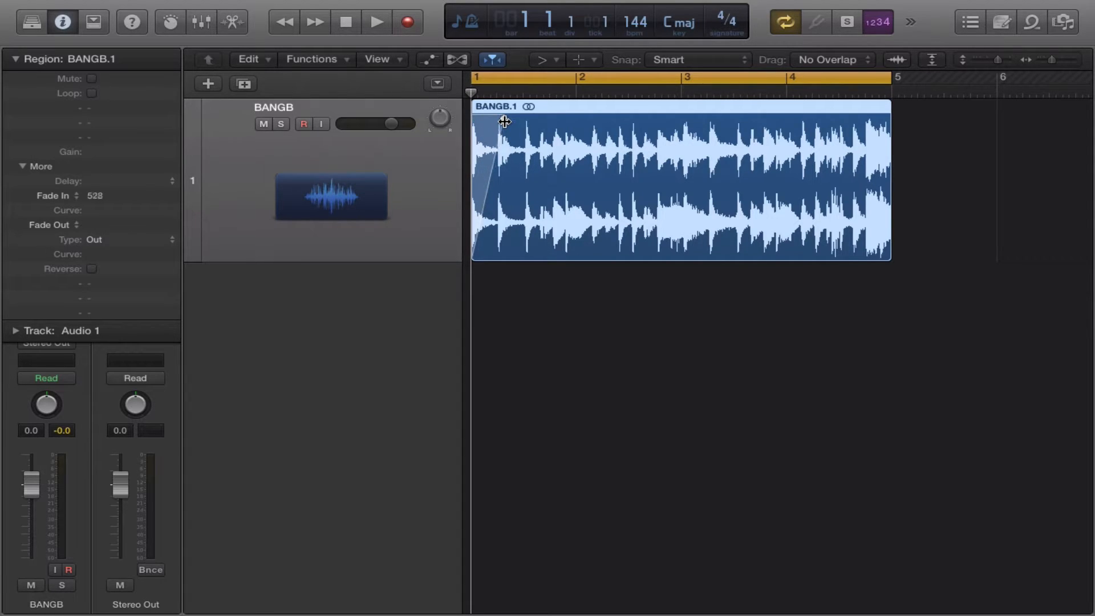
drag(503, 122, 481, 122)
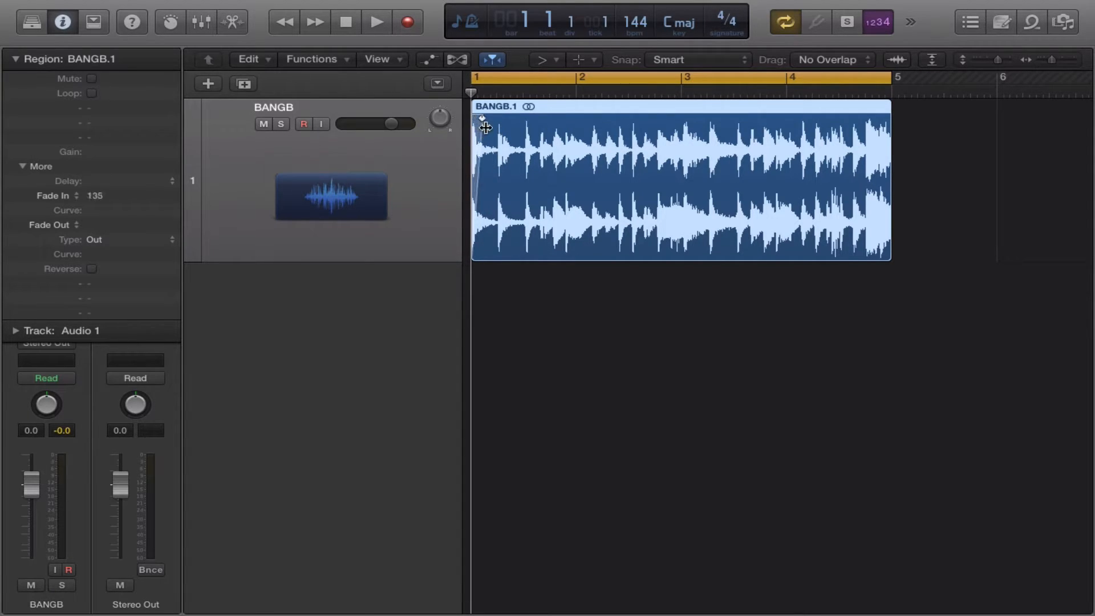
drag(481, 117, 608, 118)
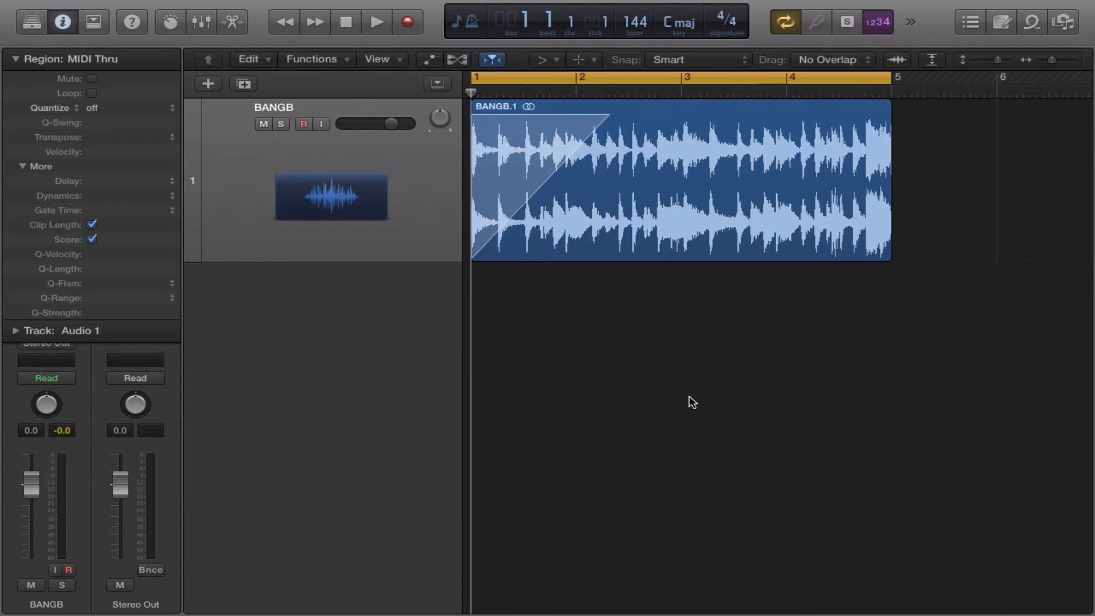
click(376, 22)
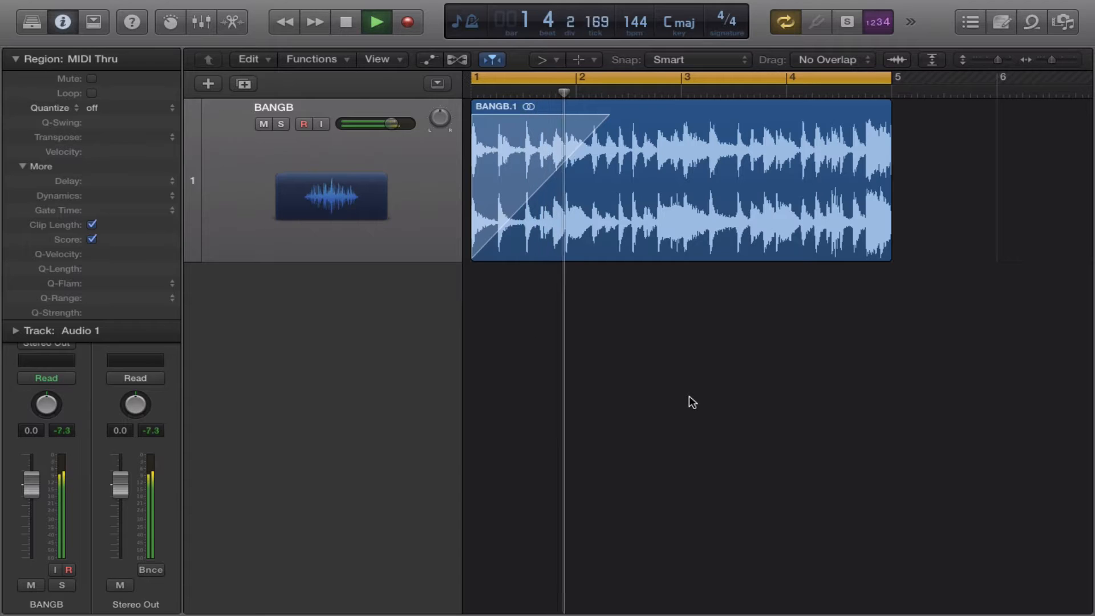
click(376, 21)
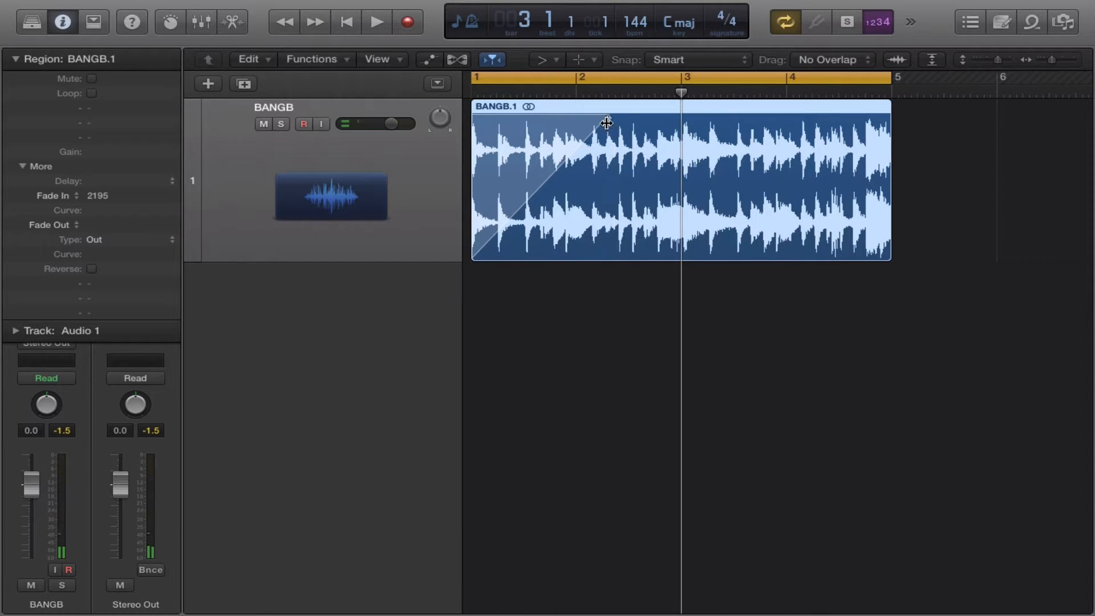
drag(608, 119, 500, 135)
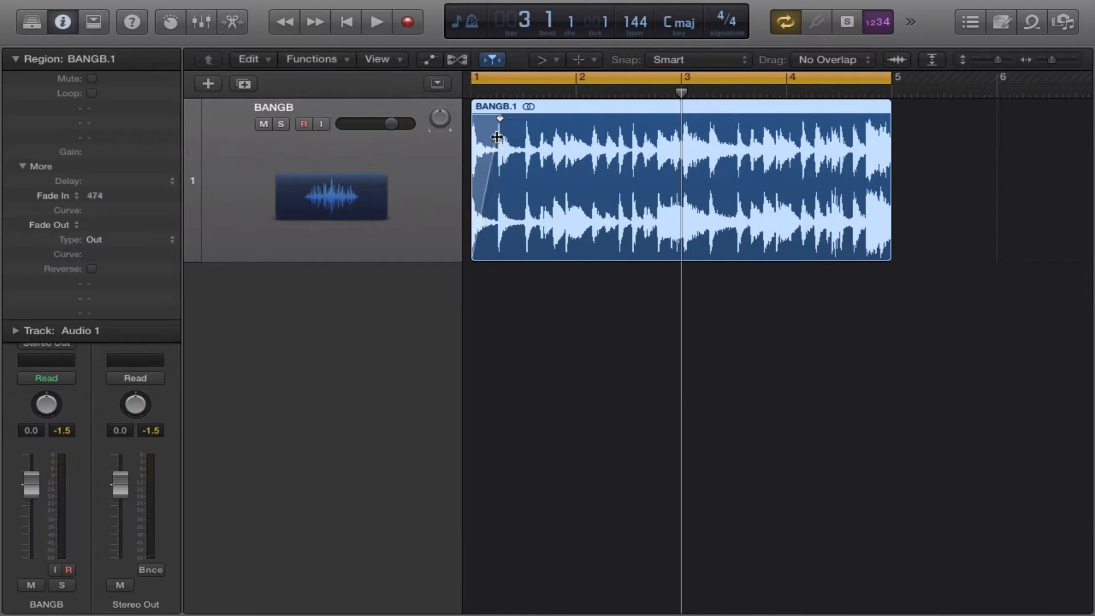
click(375, 21)
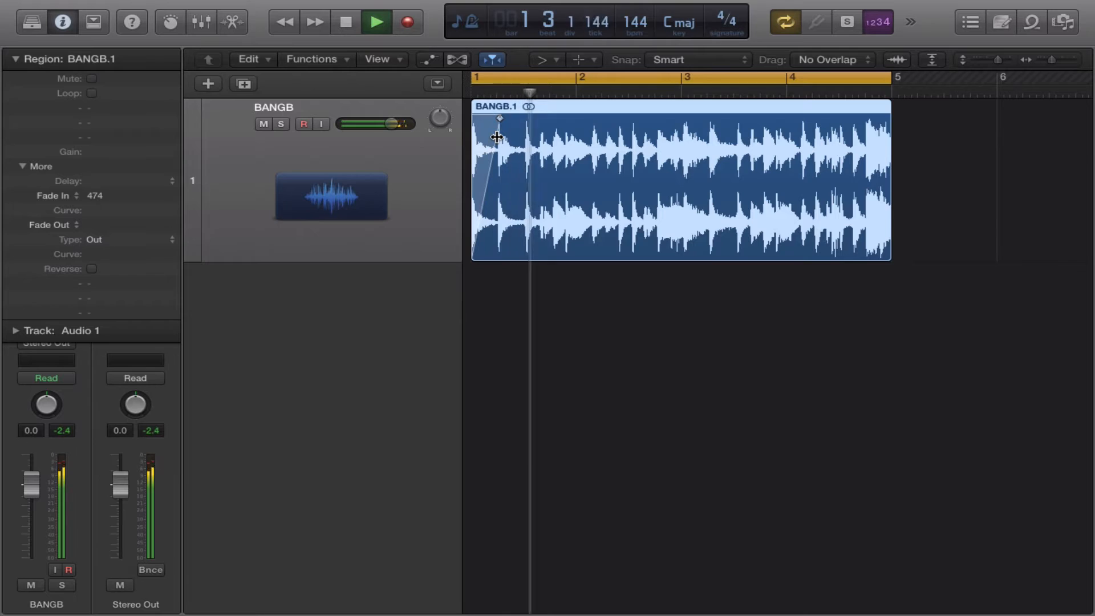
click(376, 22)
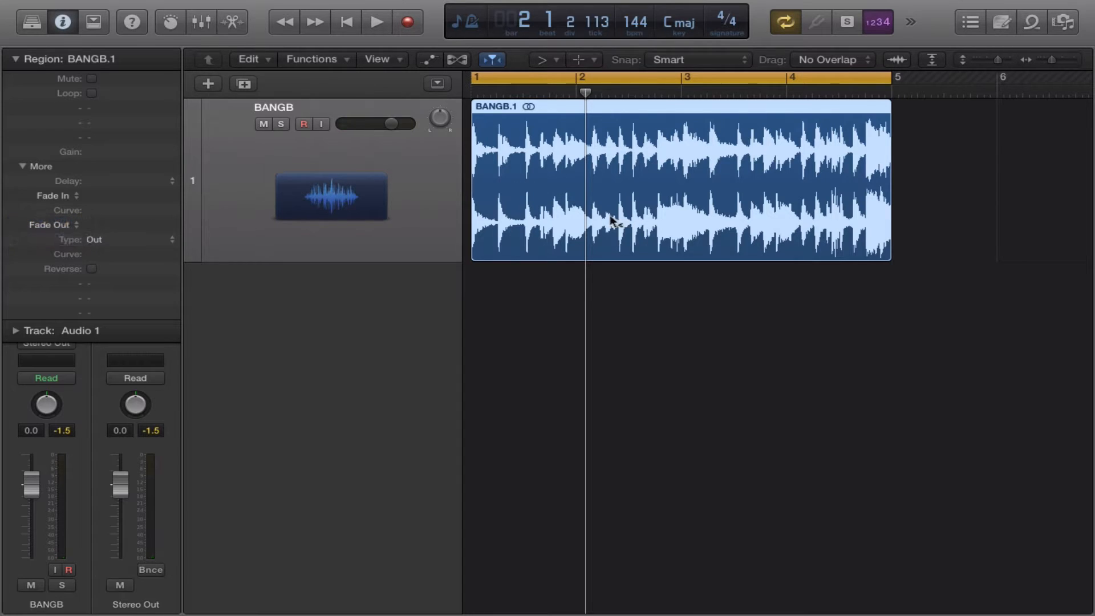
mouse_move(889, 104)
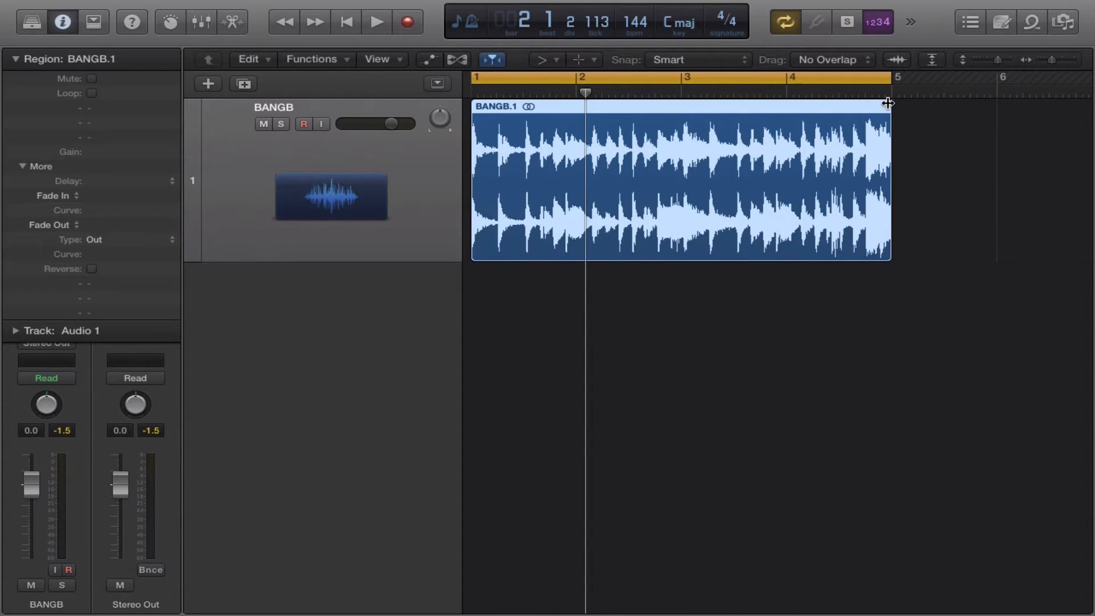
Step: Draw a fade-out over the final stretch of BANGB.1 and start playback
drag(889, 104, 732, 117)
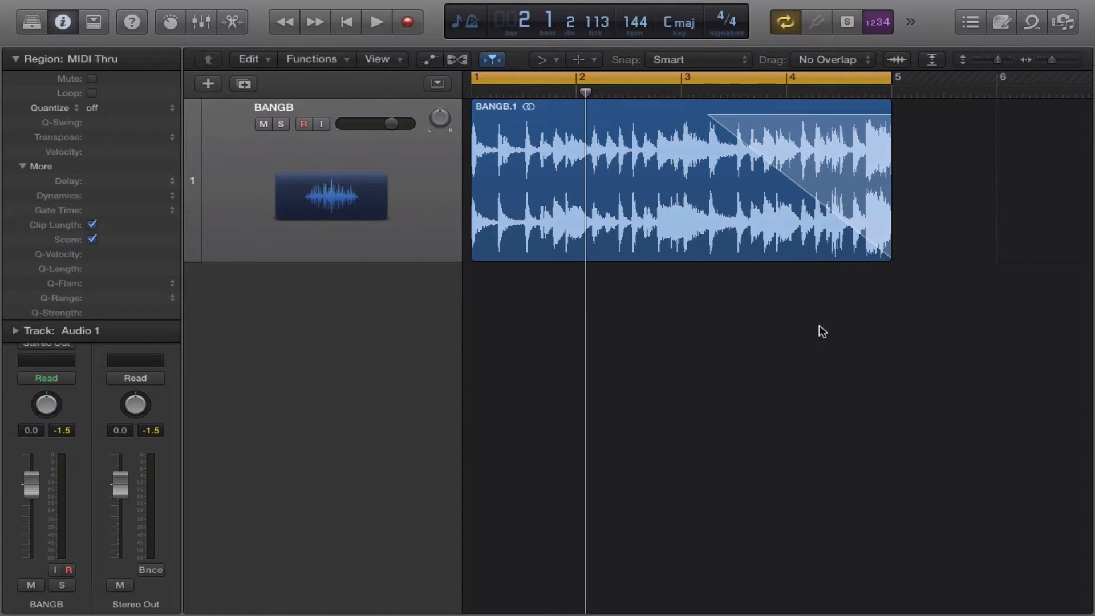
click(375, 22)
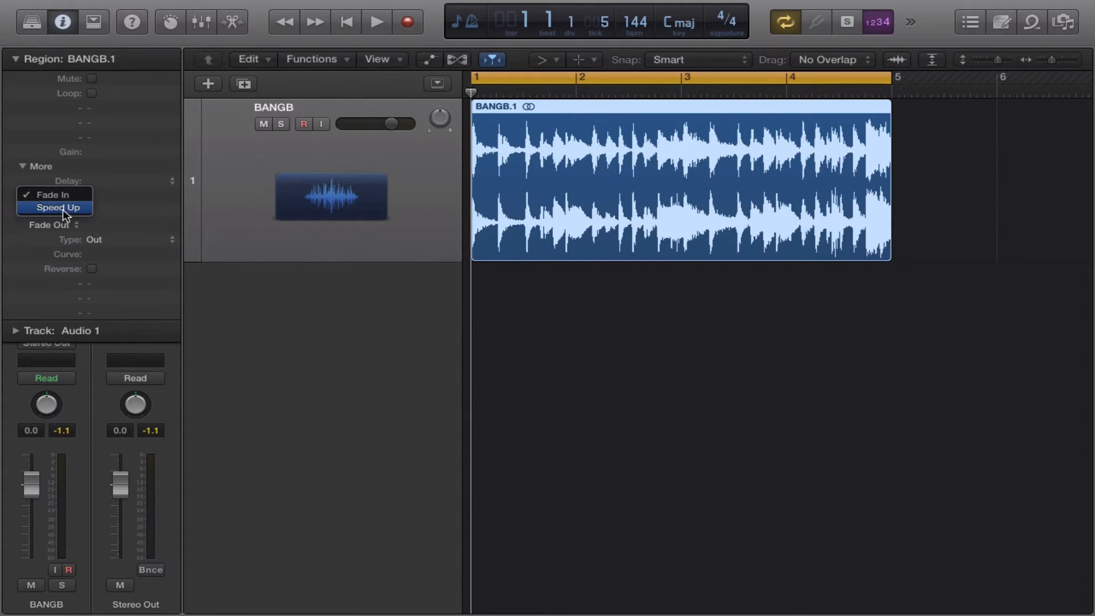
Step: Make the start fade a Speed Up, draw and lengthen it at the region start, and audition it
click(56, 208)
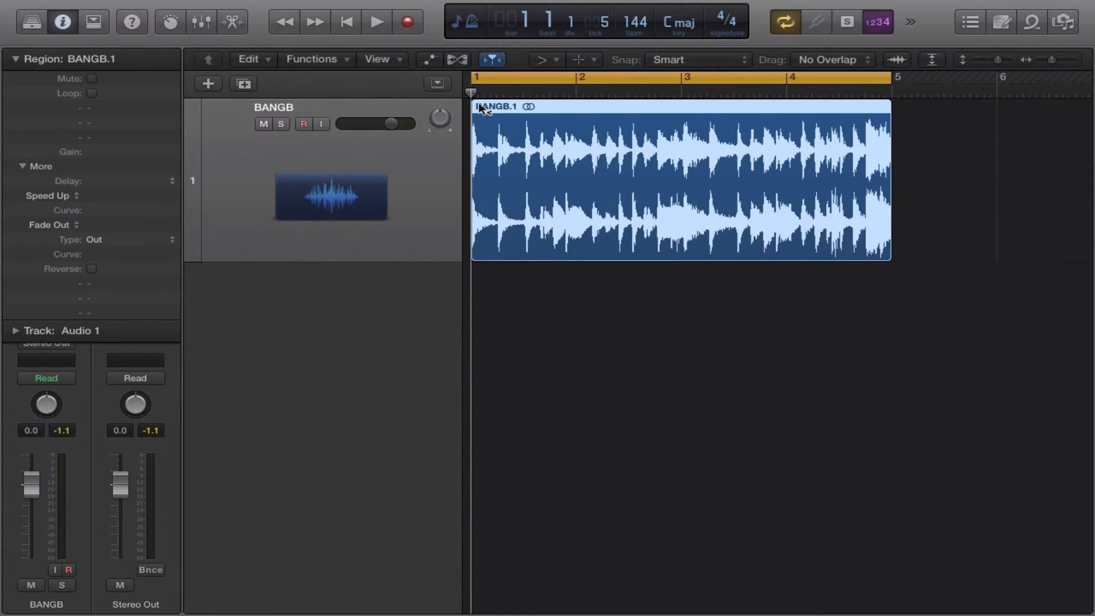
drag(478, 115, 534, 115)
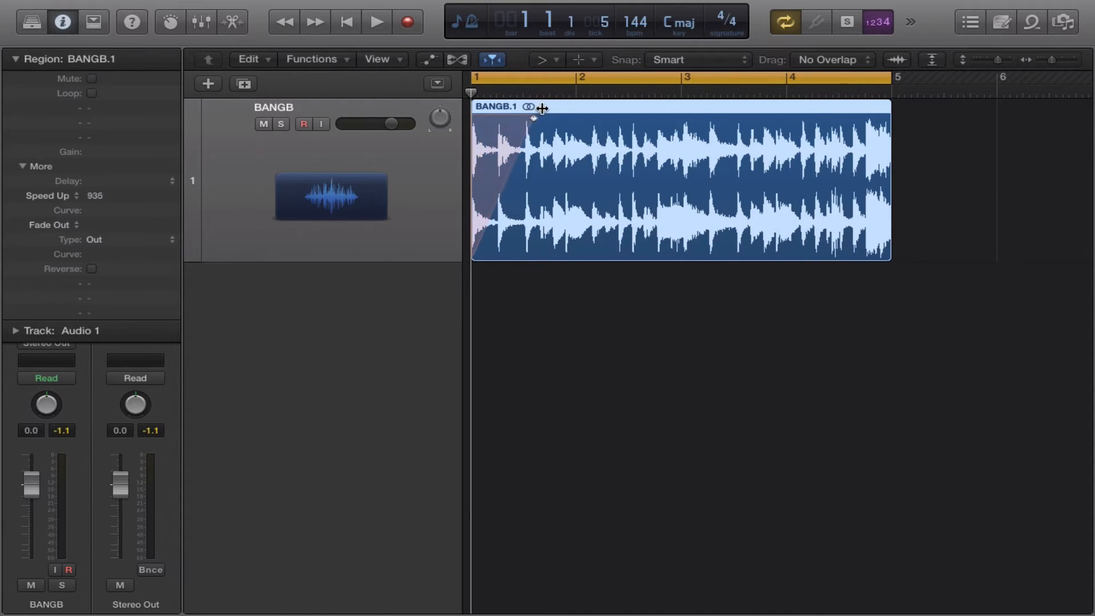
drag(534, 117, 569, 117)
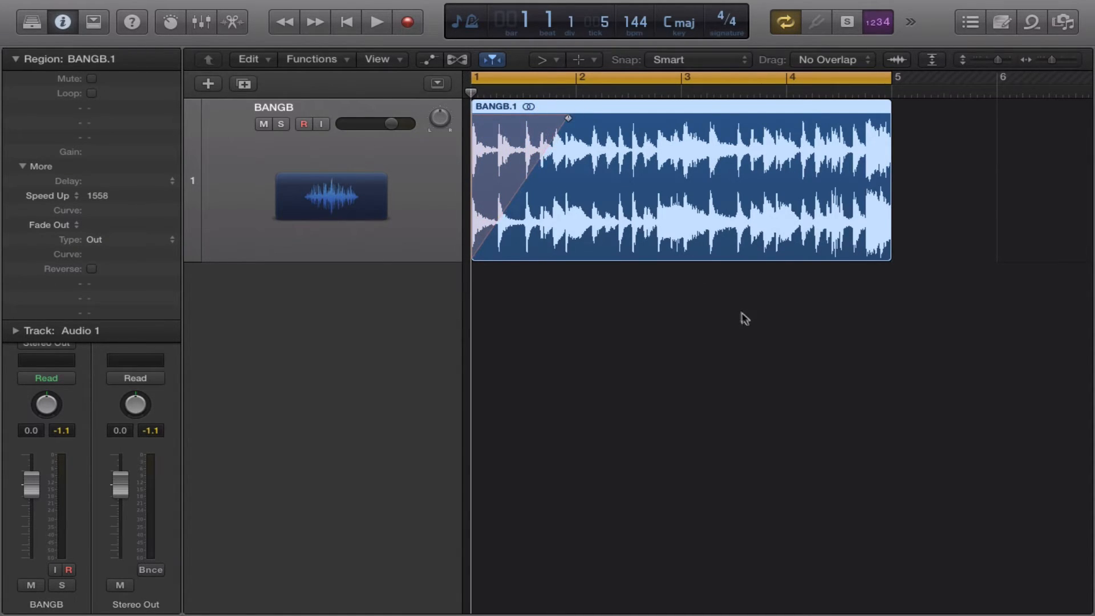
click(376, 22)
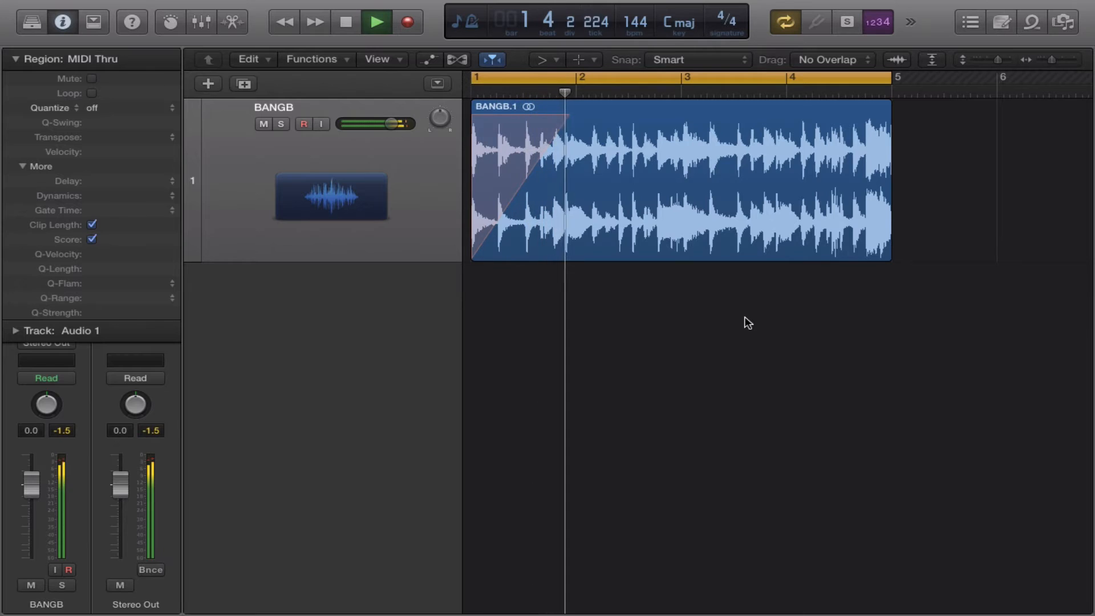
click(375, 22)
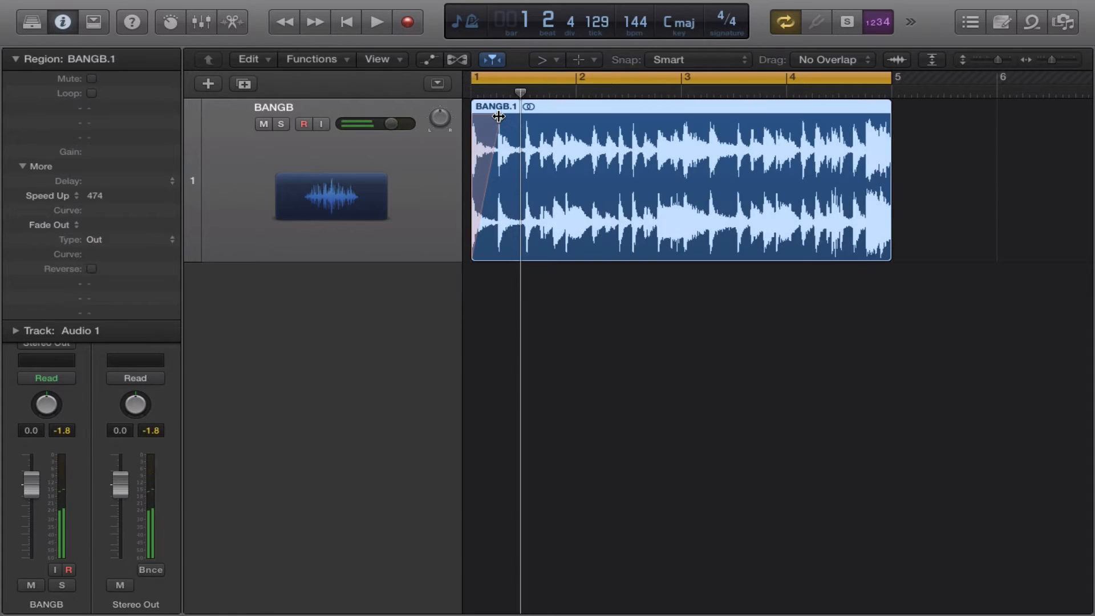
Step: Reshape the Speed Up fade-in curve at the region start and play it back again
drag(497, 118, 573, 117)
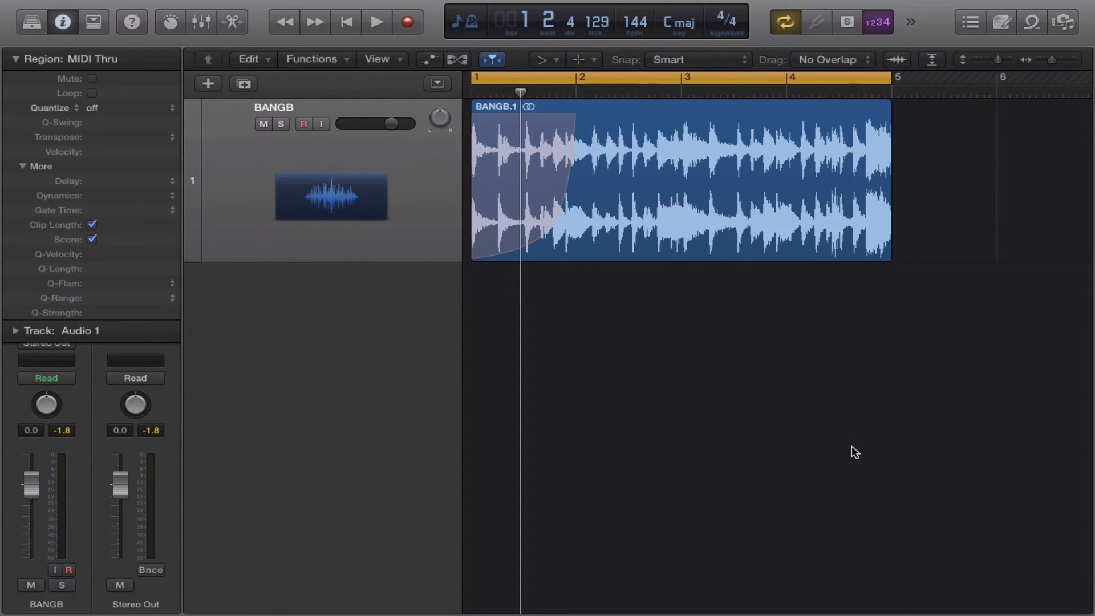
click(375, 21)
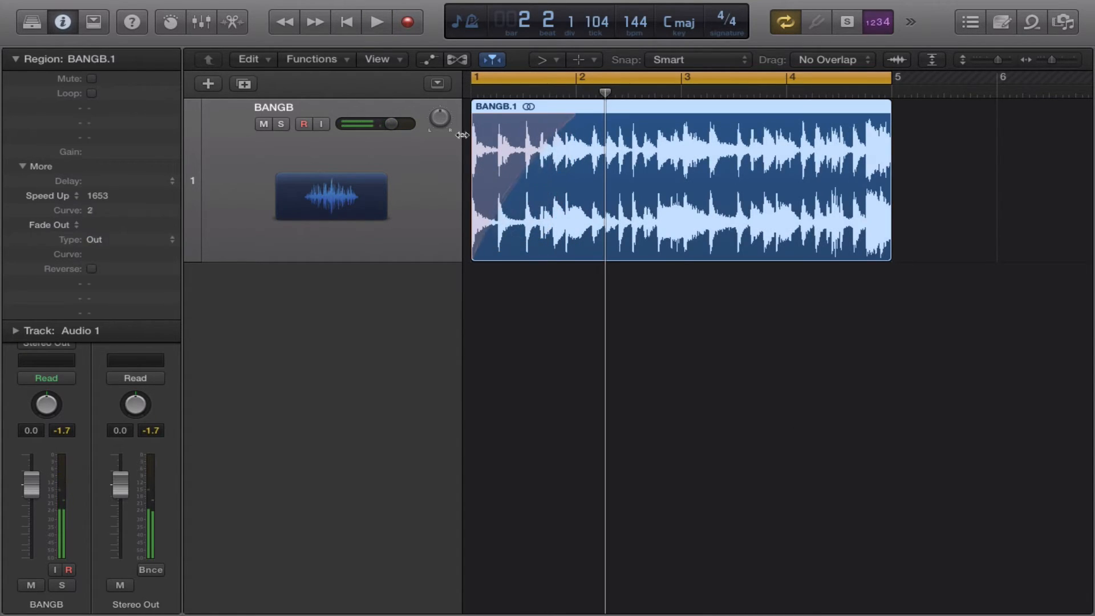
click(375, 22)
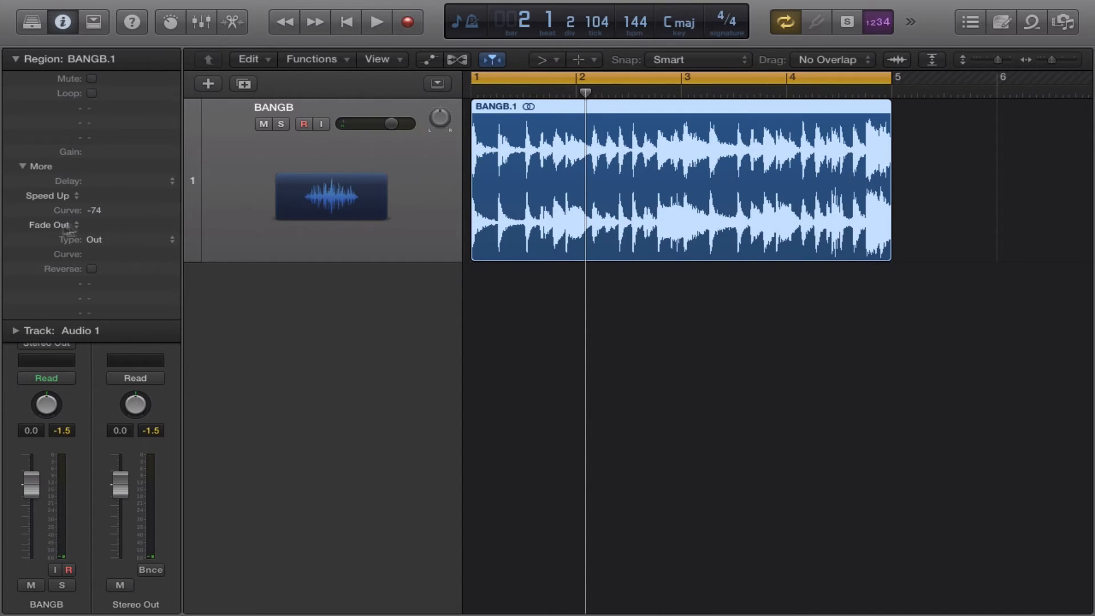
Step: Make the end fade a Slow Down, draw it over the end of BANGB.1, and audition it
click(49, 225)
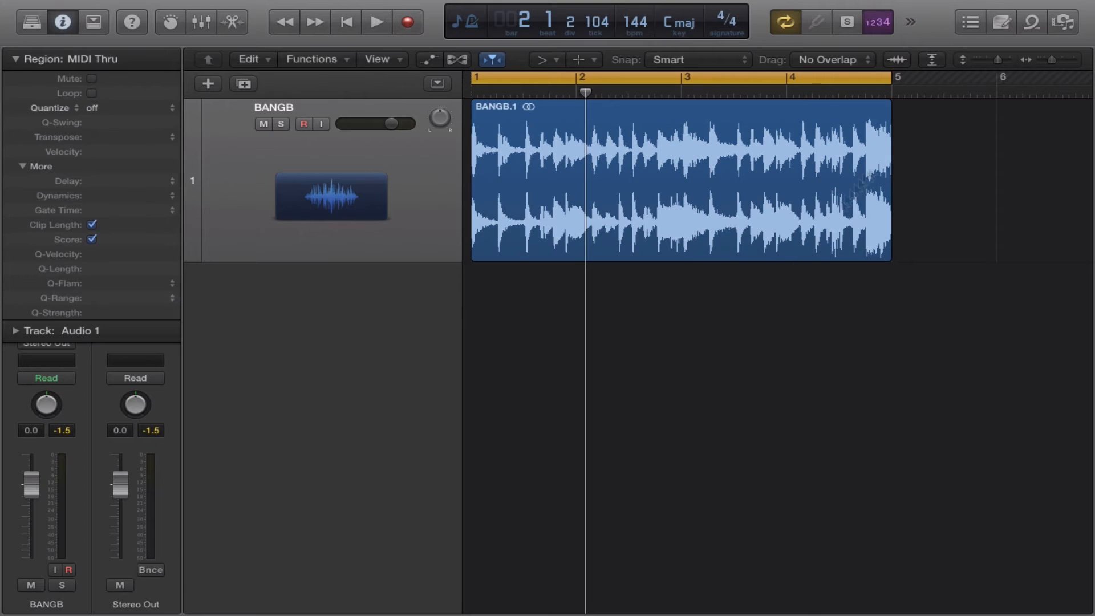
drag(888, 112, 793, 112)
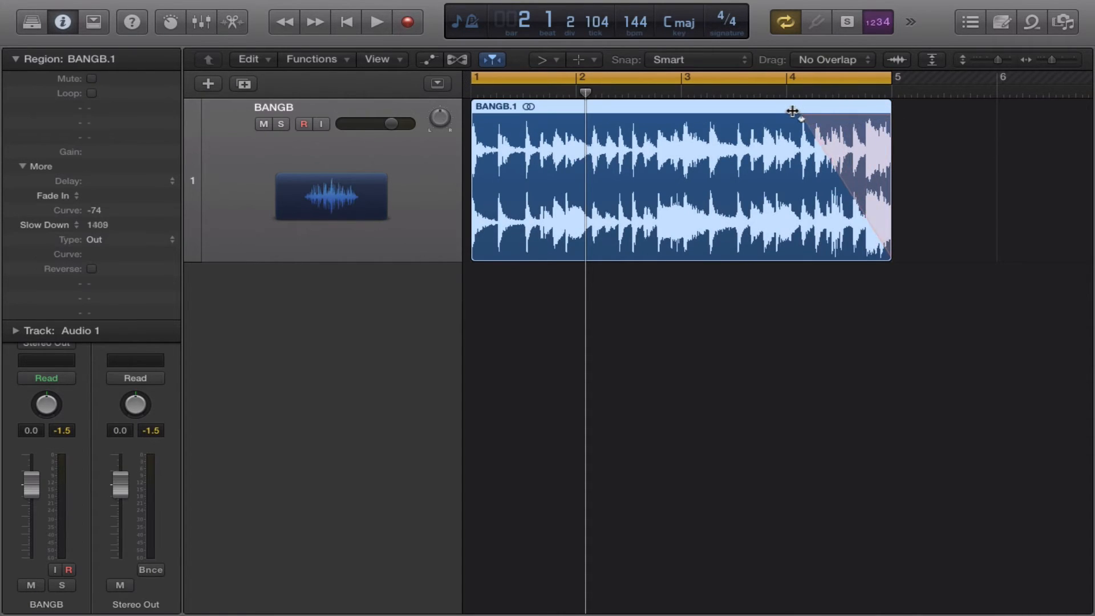
click(375, 21)
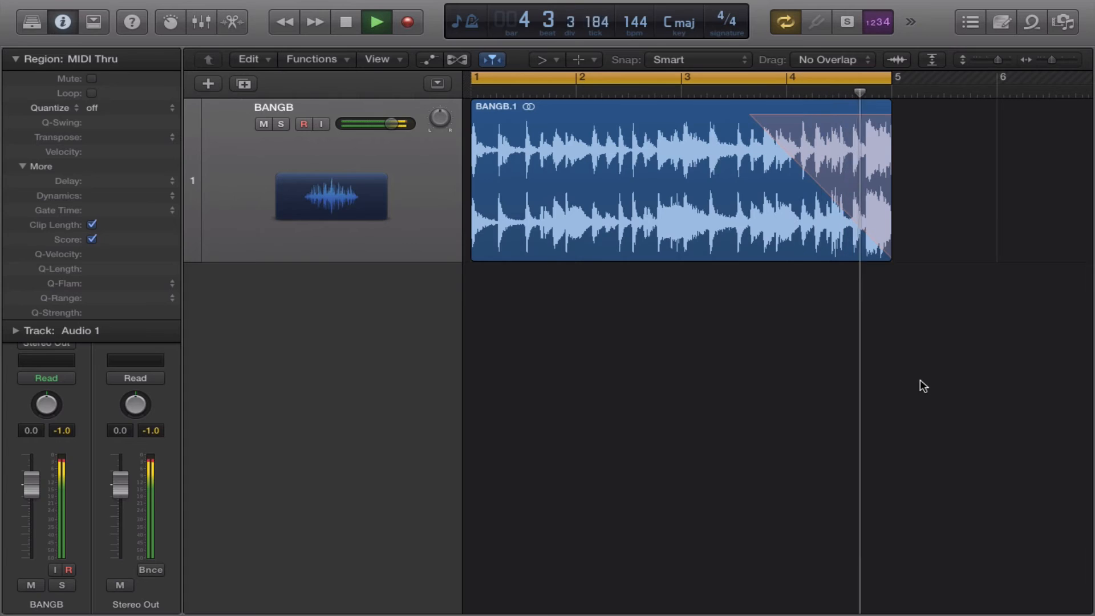
click(376, 21)
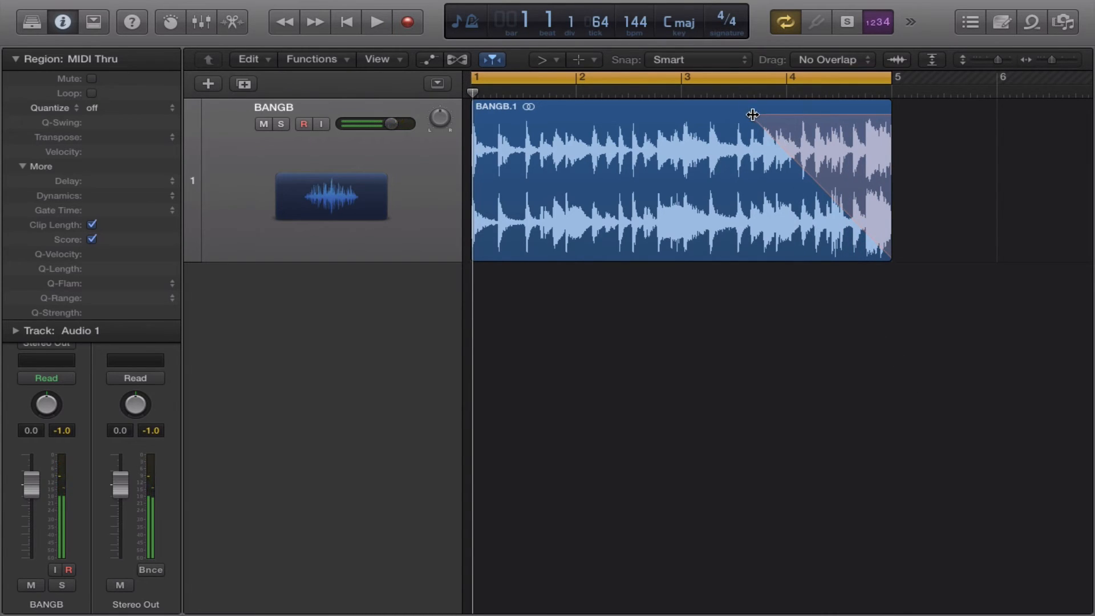
Step: Shorten the fade-out, then lengthen and curve it from bar 4, auditioning each version
drag(753, 115, 872, 122)
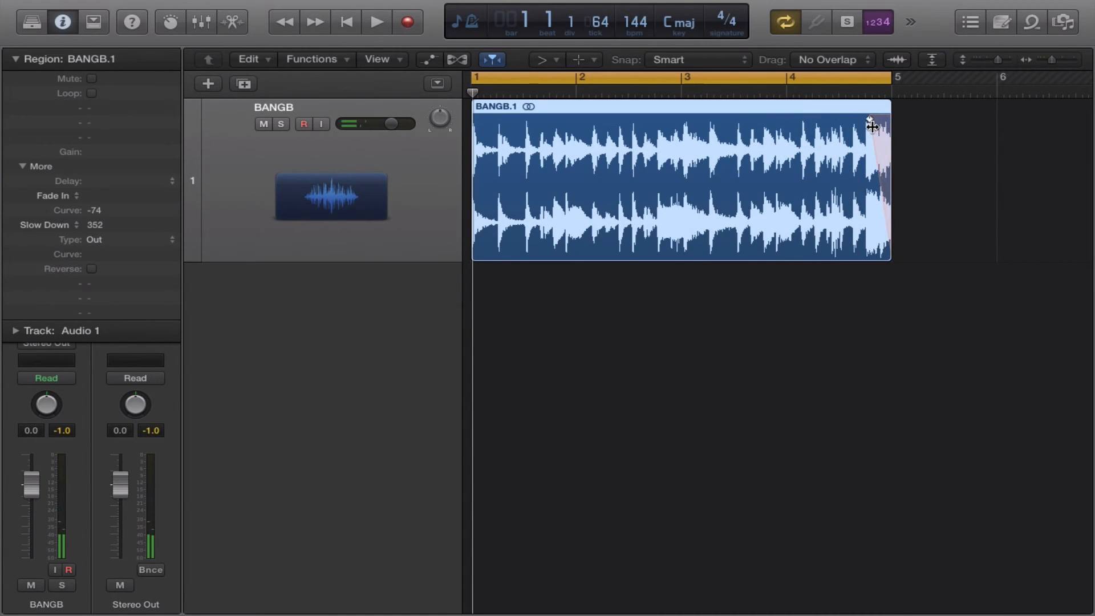
click(376, 21)
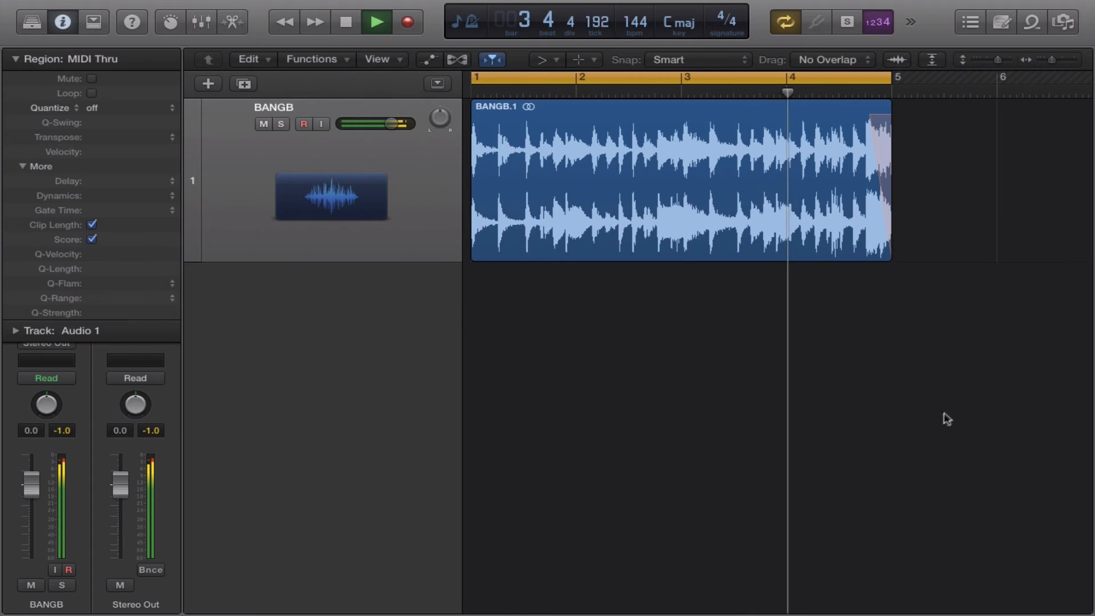
click(344, 21)
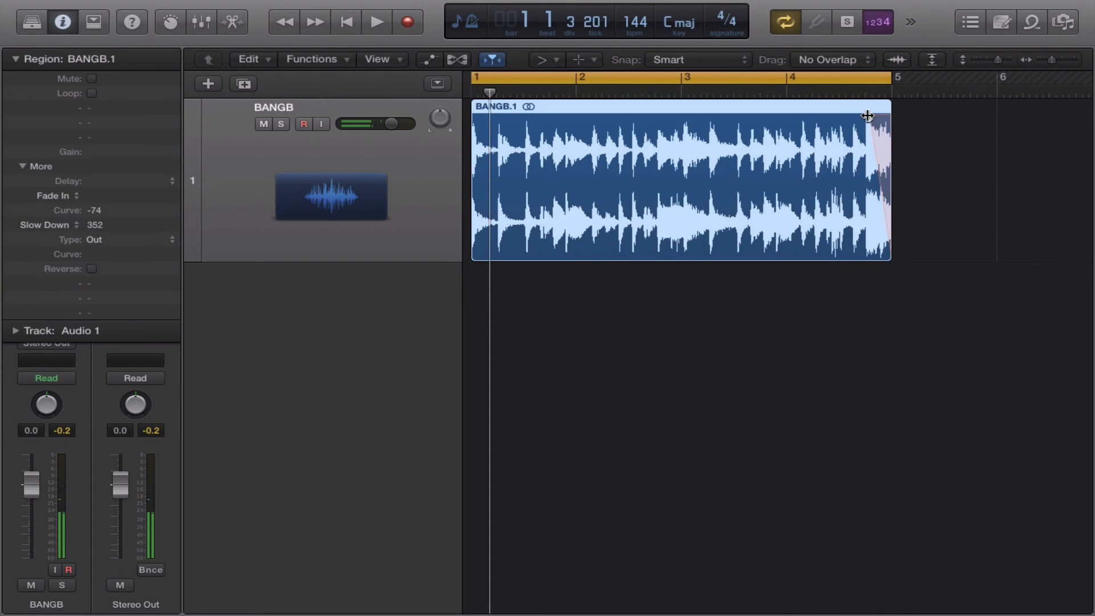
drag(866, 116, 780, 117)
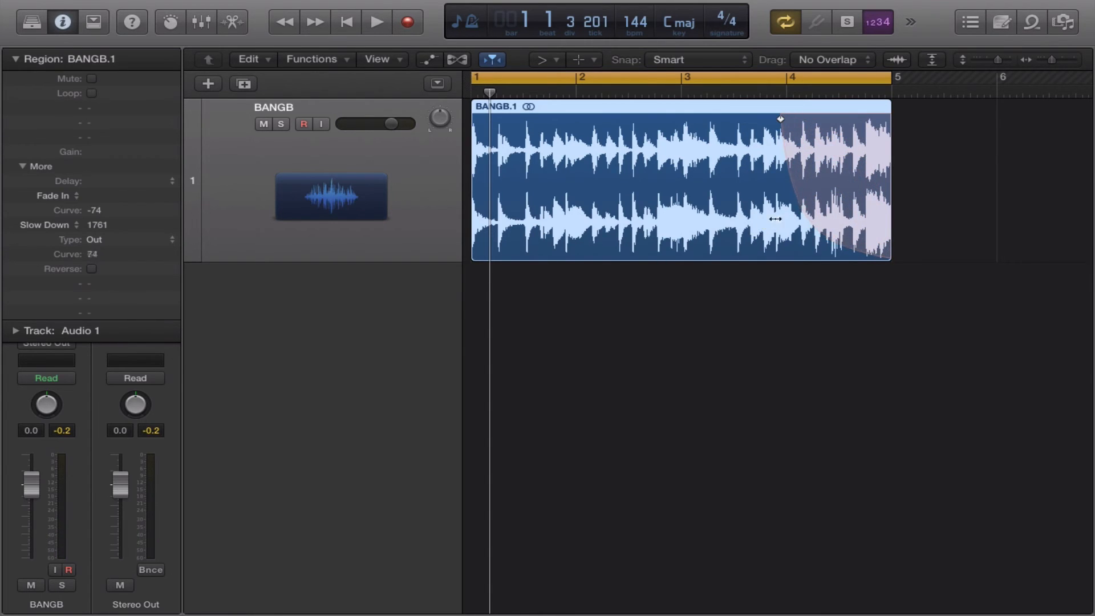
click(375, 22)
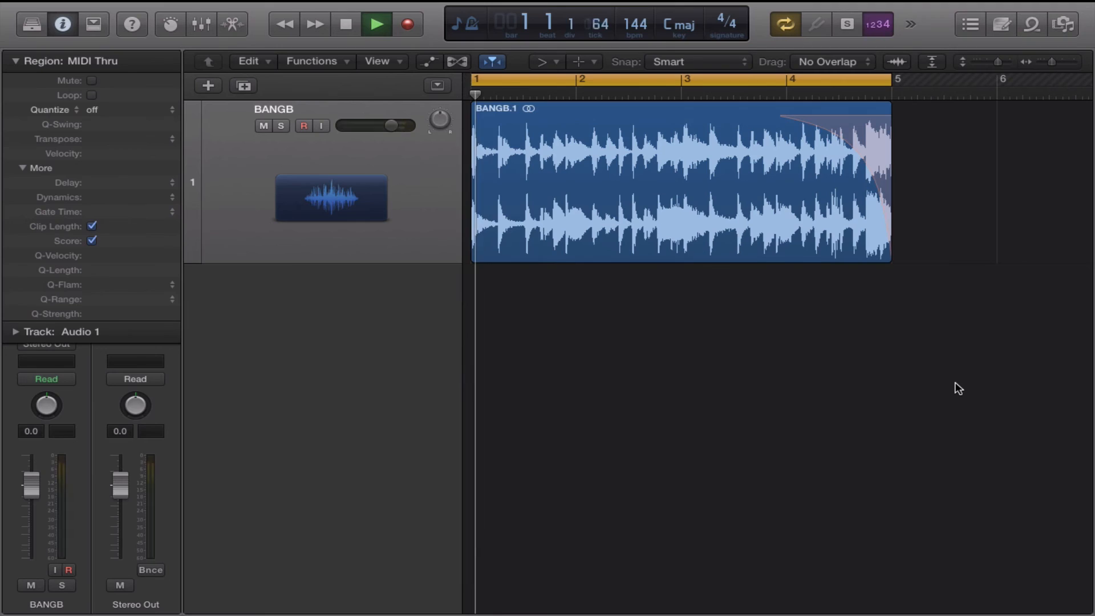
click(375, 24)
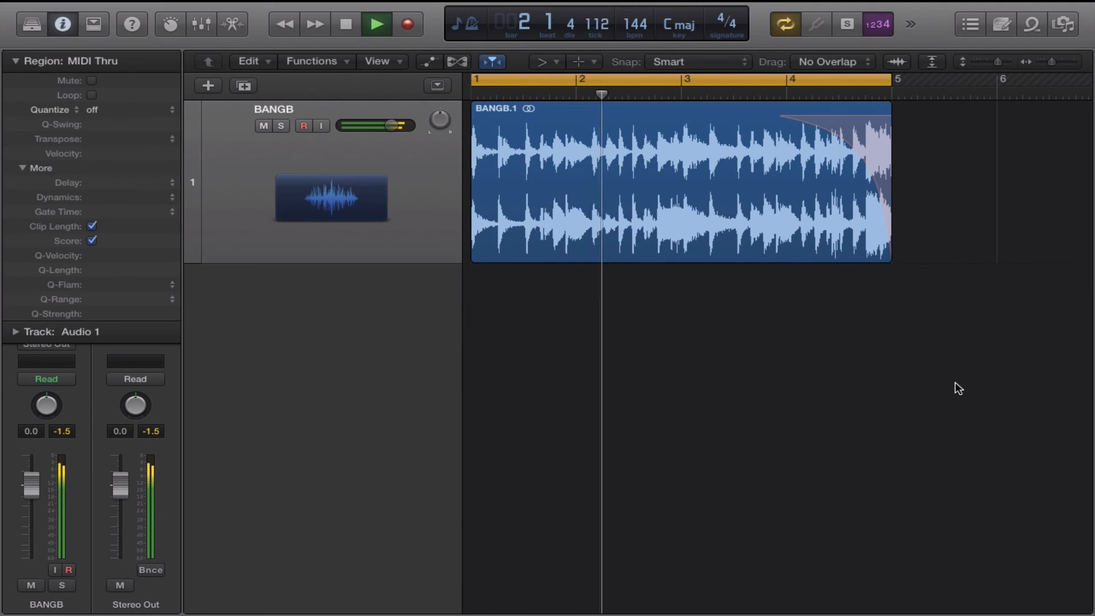